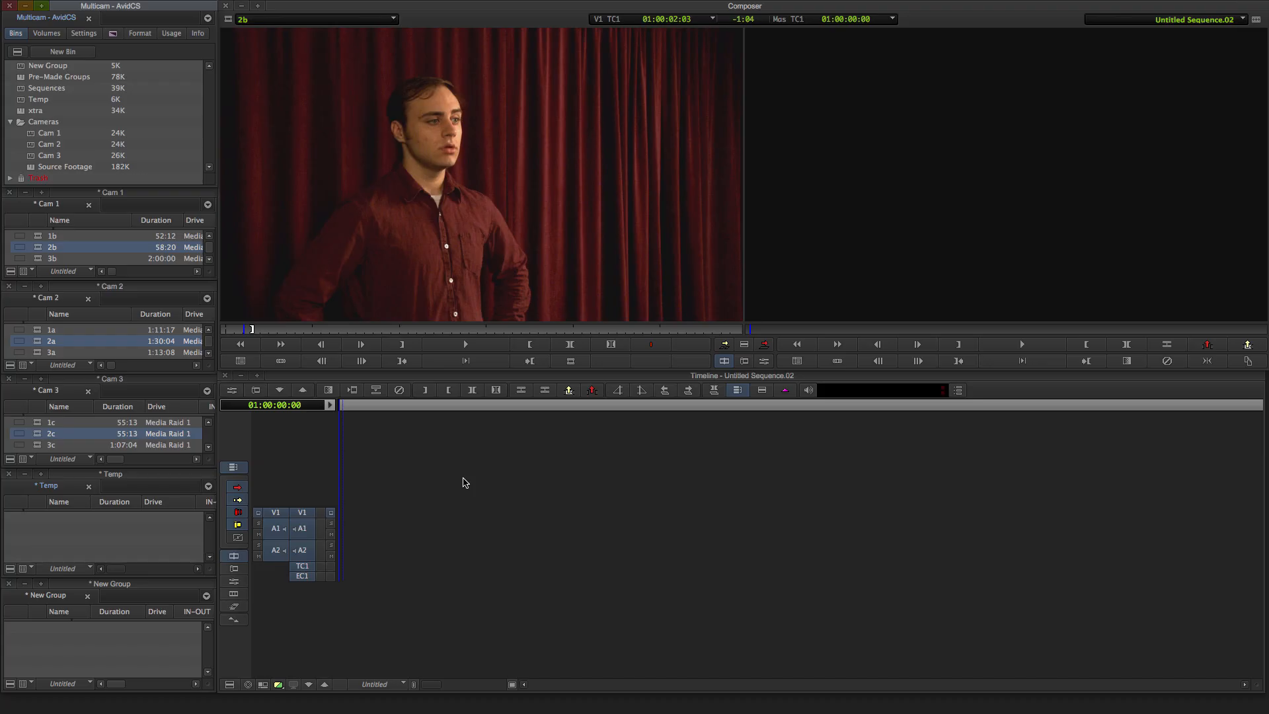
mouse_move(488, 489)
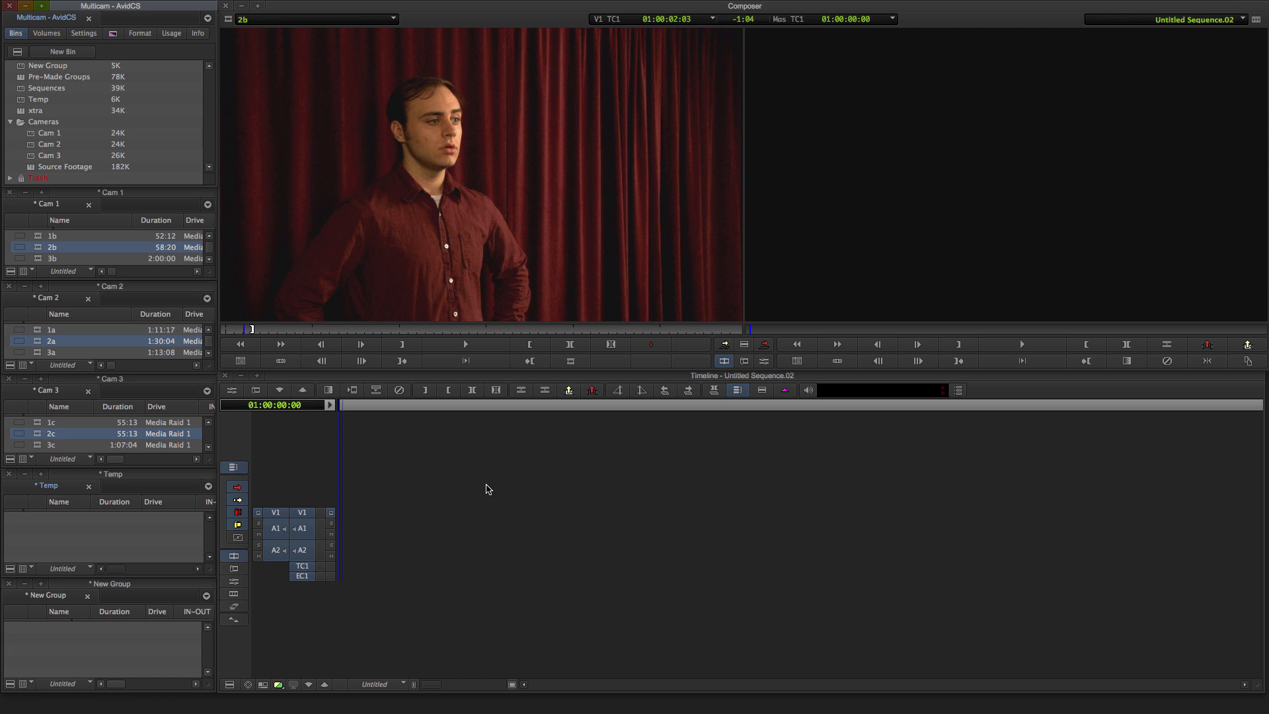
mouse_move(524, 544)
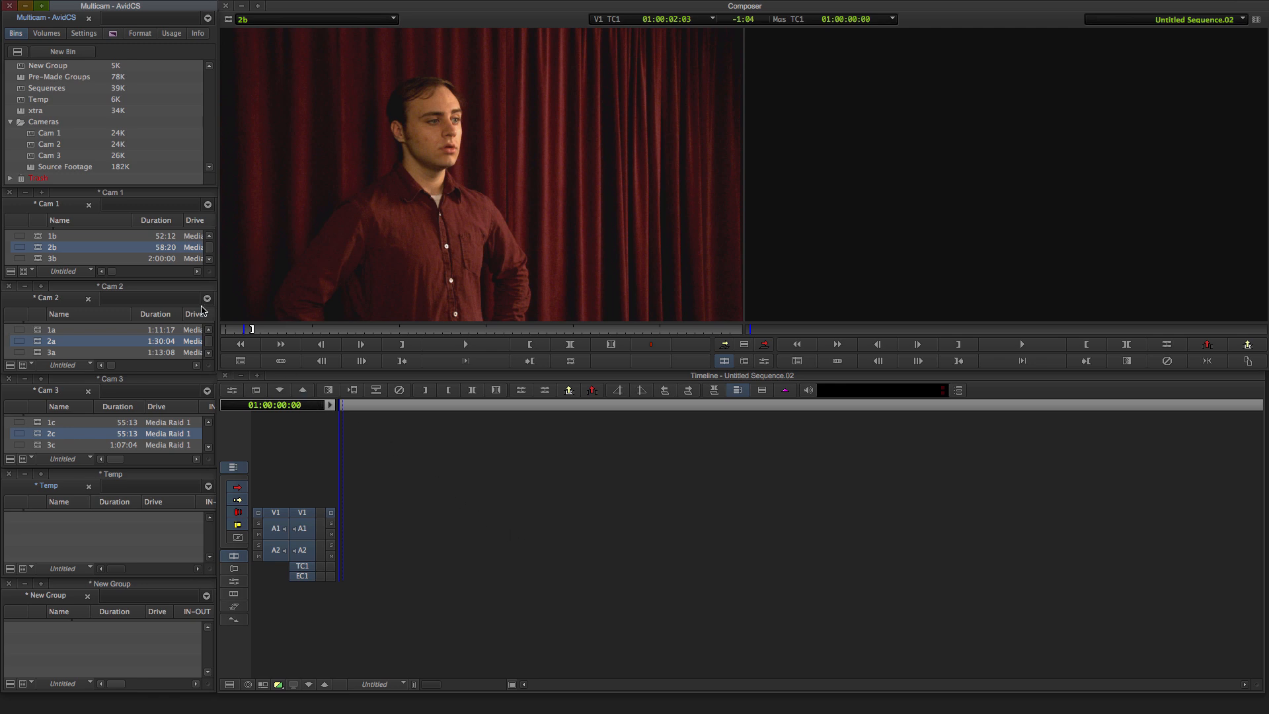
mouse_move(152, 262)
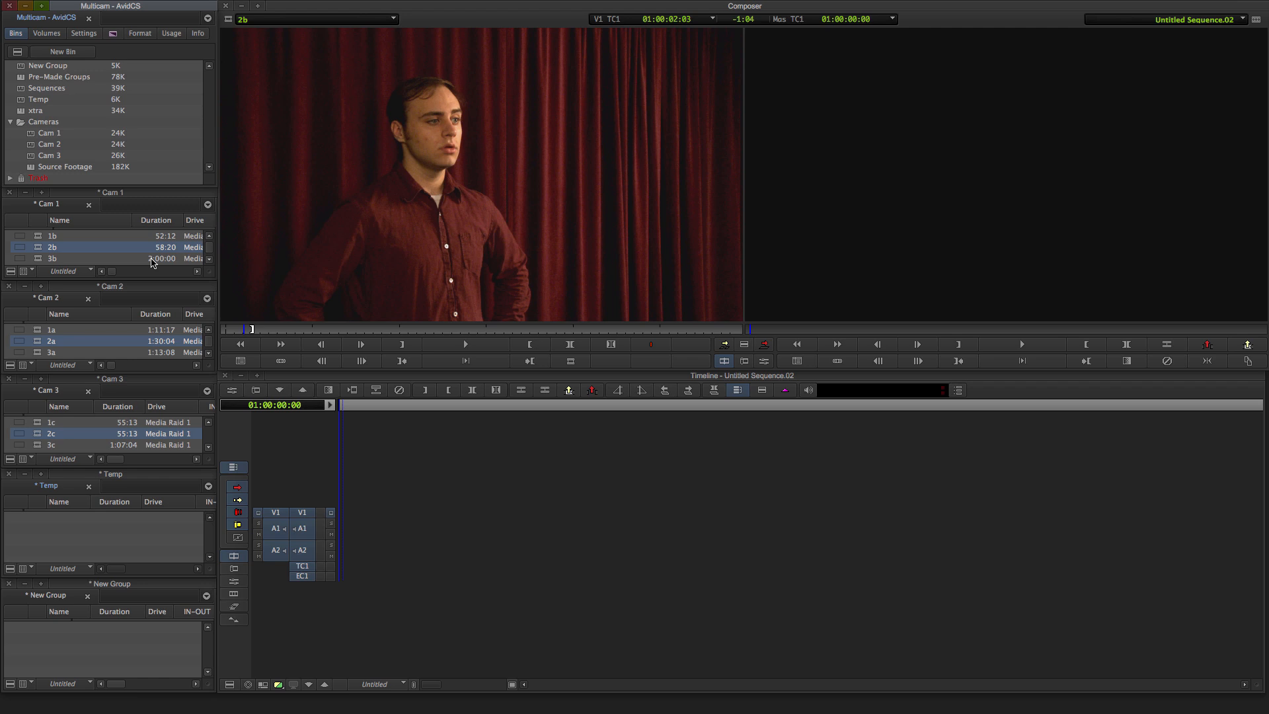
mouse_move(153, 262)
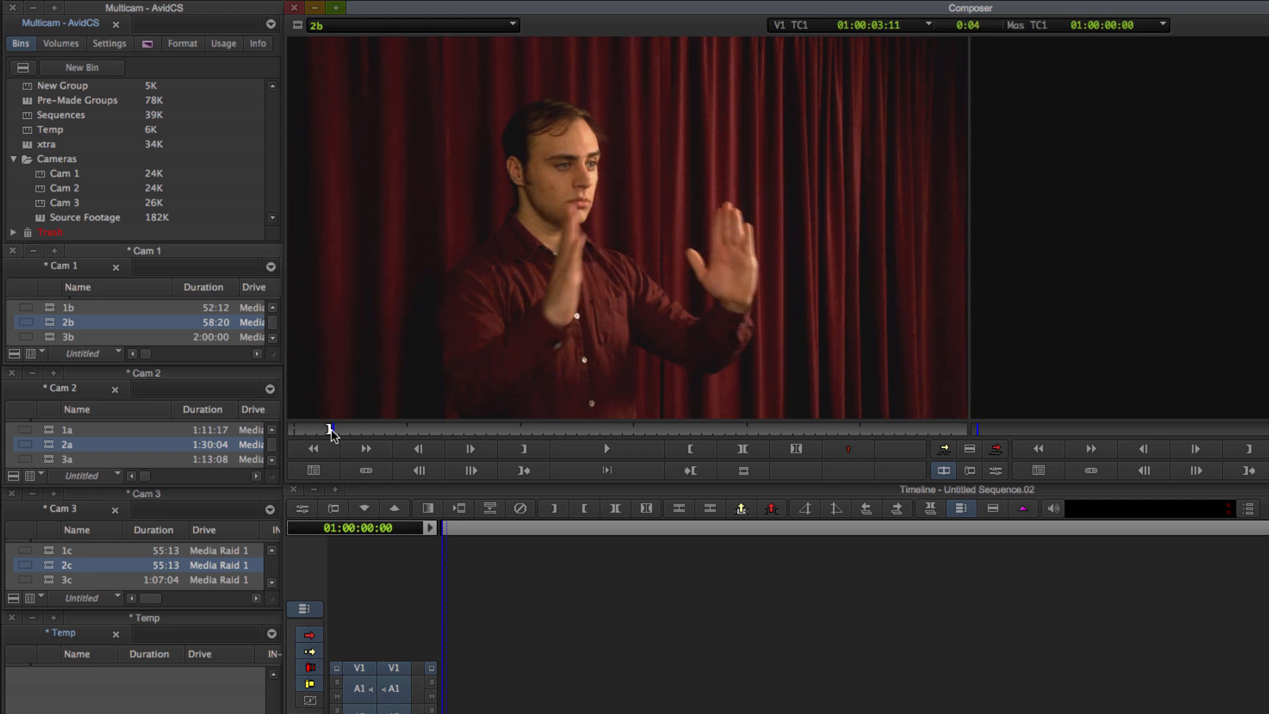
Step: Cue clip 2b, then clip 2a, to their matching sync points in the position bar
left_click(605, 448)
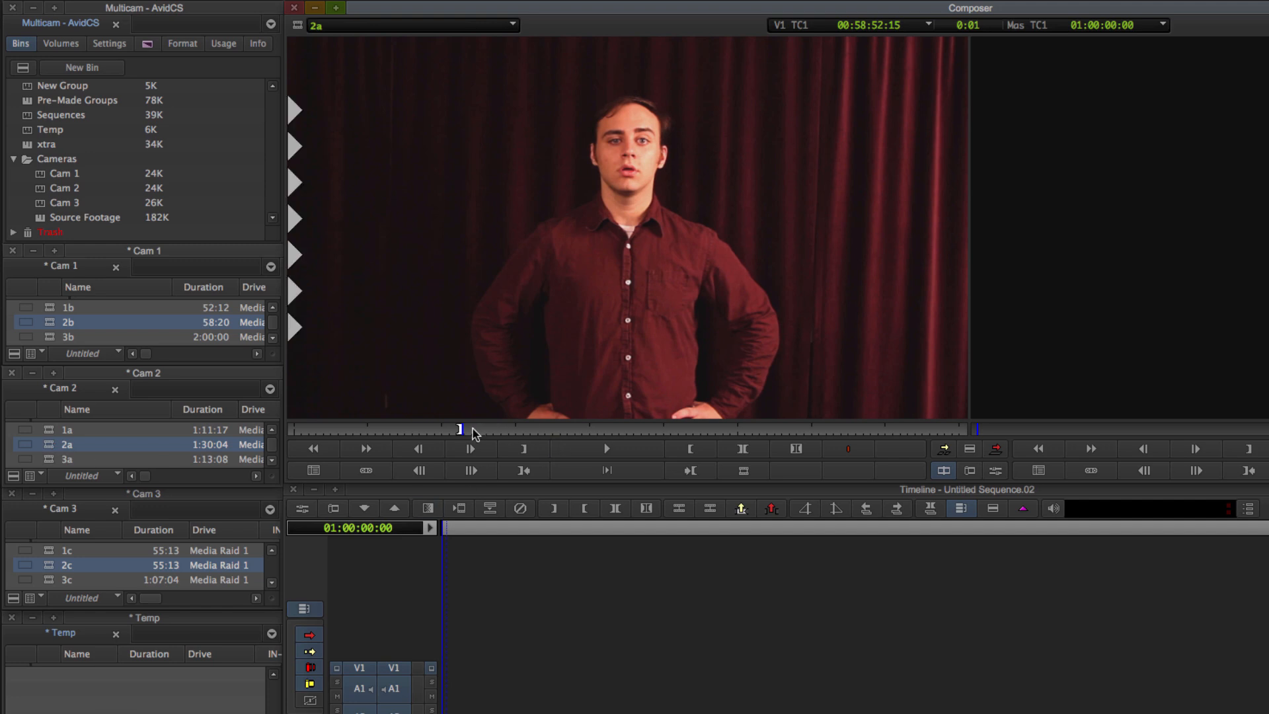
left_click(605, 448)
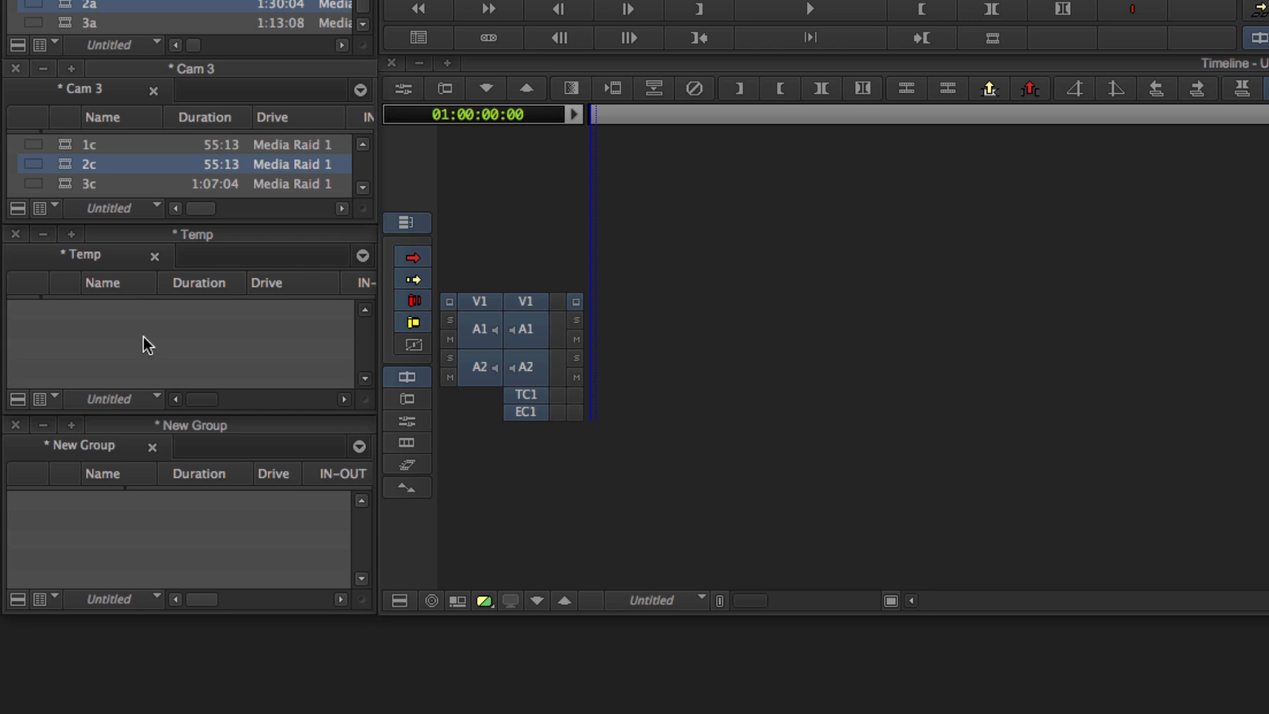
mouse_move(96, 569)
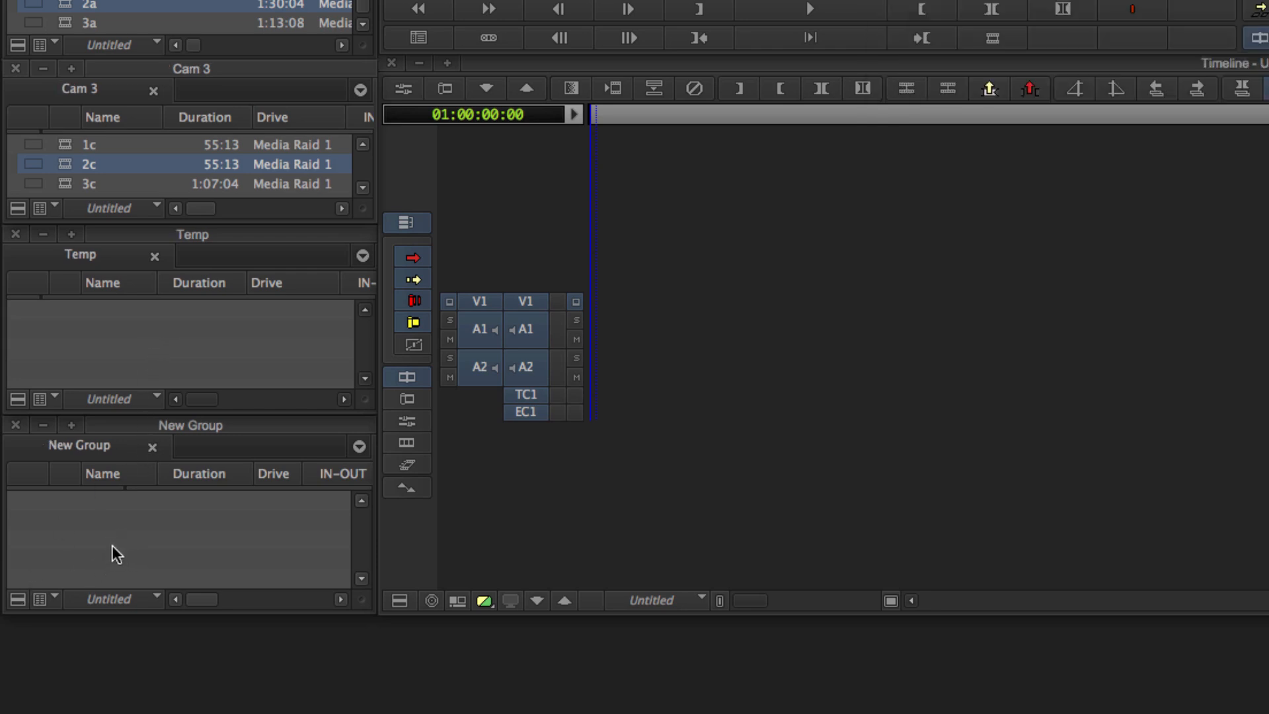
mouse_move(111, 549)
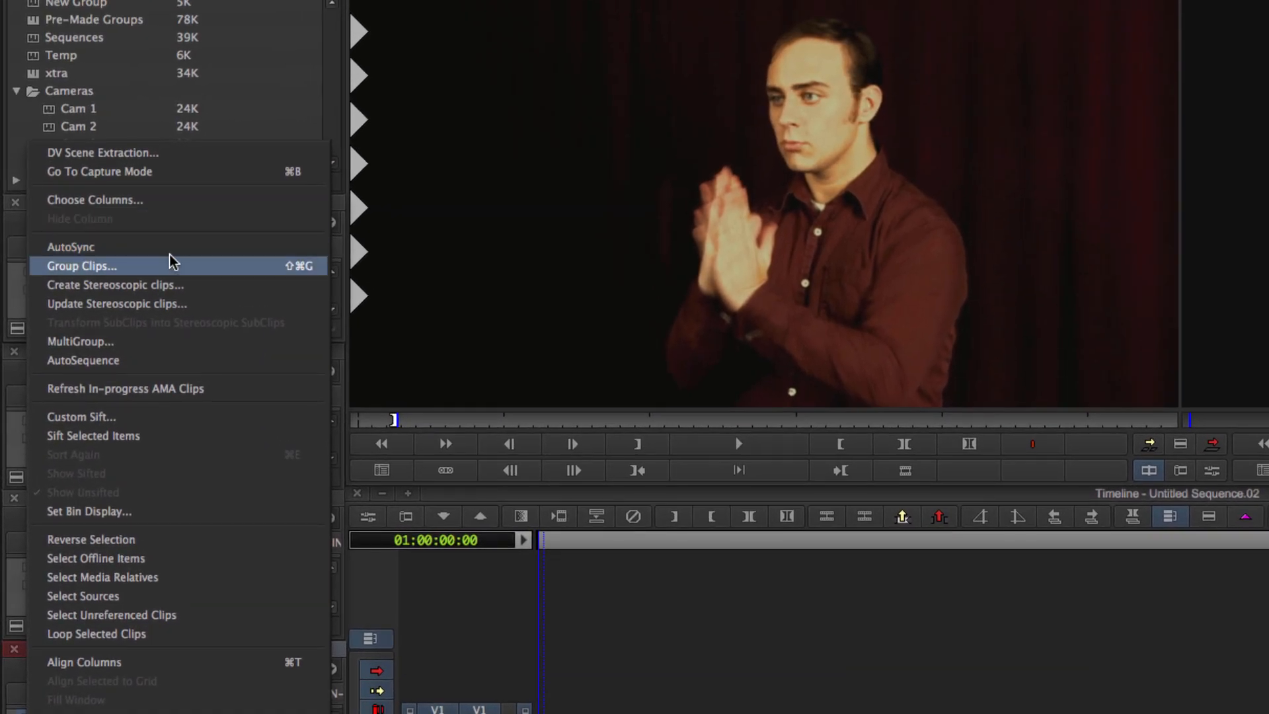
mouse_move(138, 268)
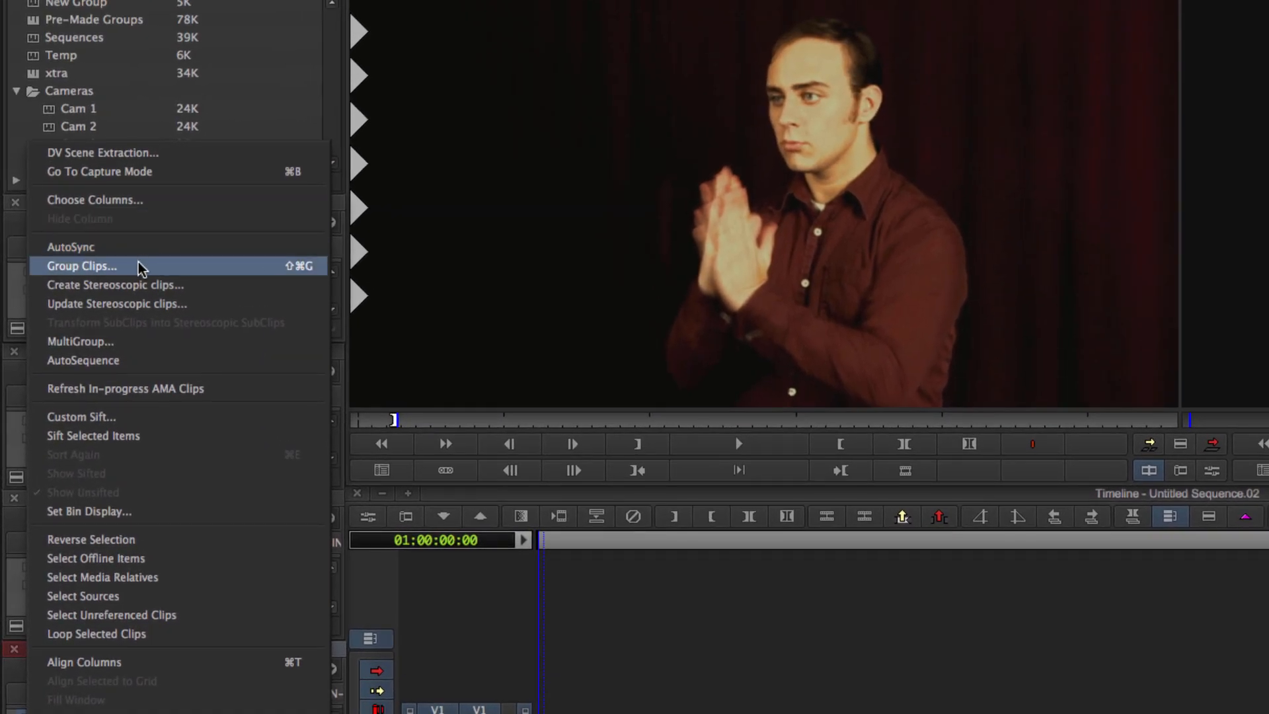
Step: Group the selected angle clips into 2c.Grp.01, synced by their in-points
left_click(80, 266)
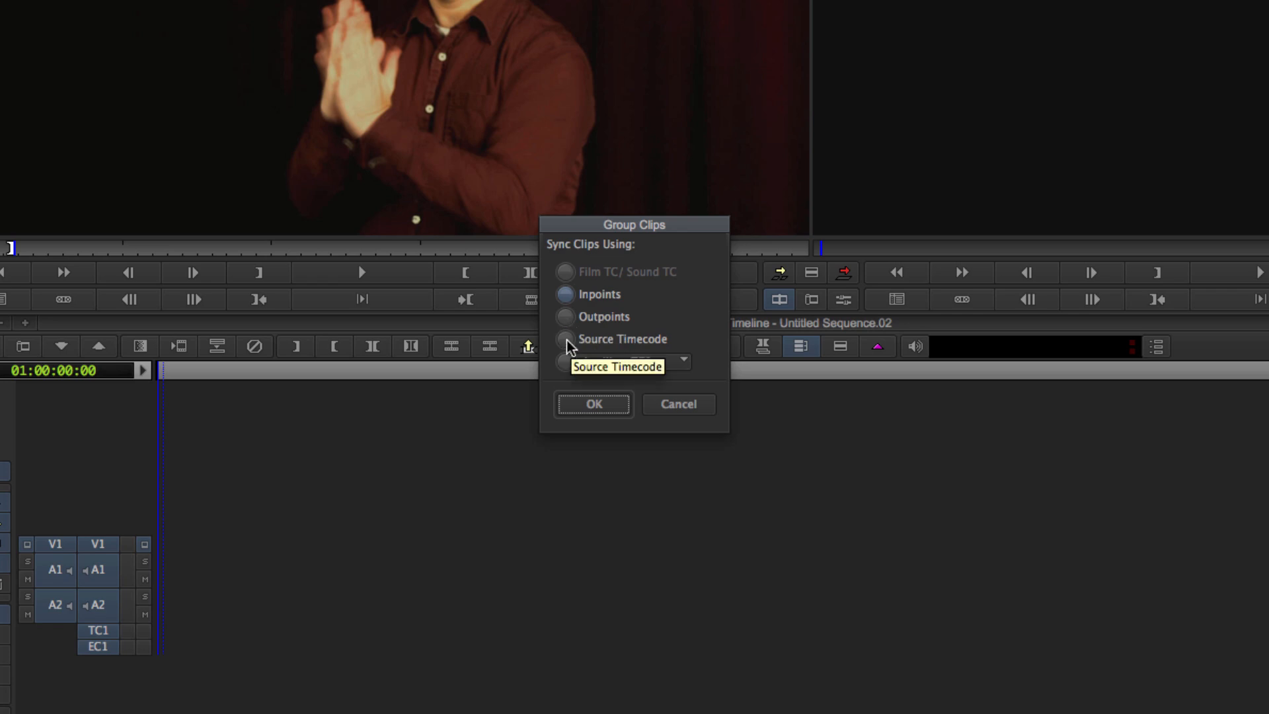
left_click(592, 404)
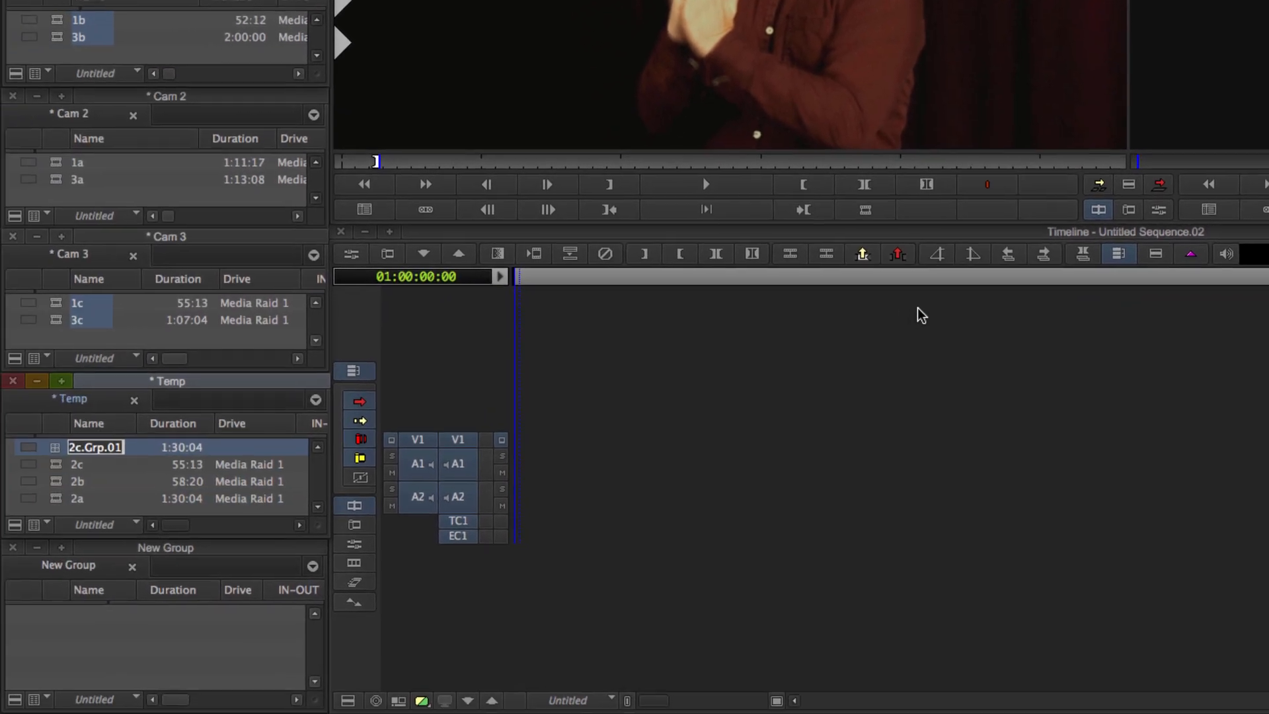
mouse_move(50, 452)
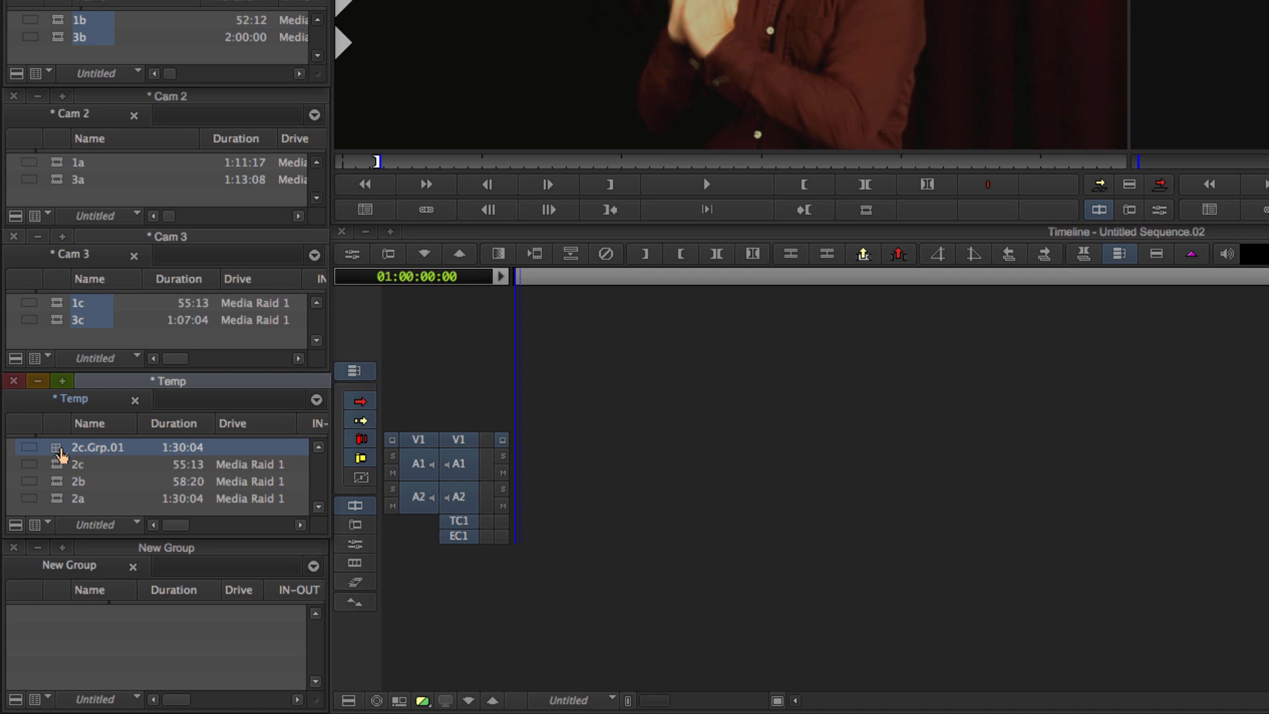
Step: Load group clip 2c.Grp.01 into the Source monitor
left_click(76, 464)
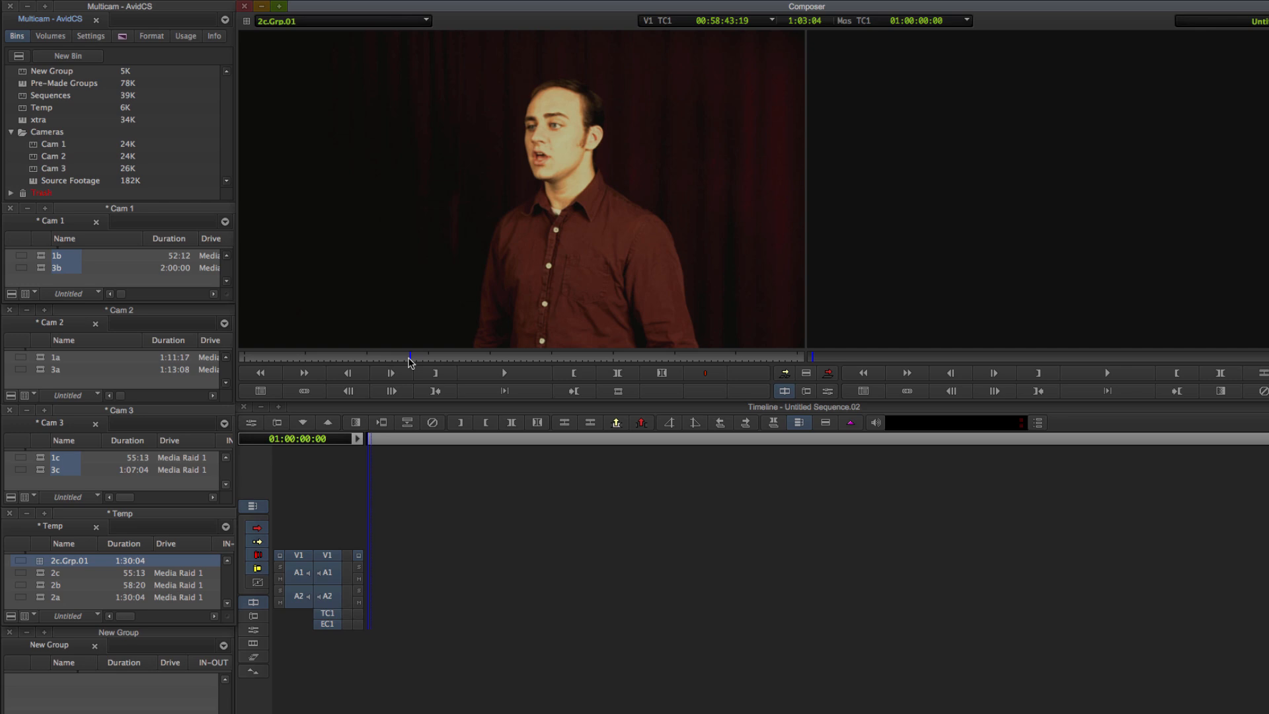
mouse_move(416, 363)
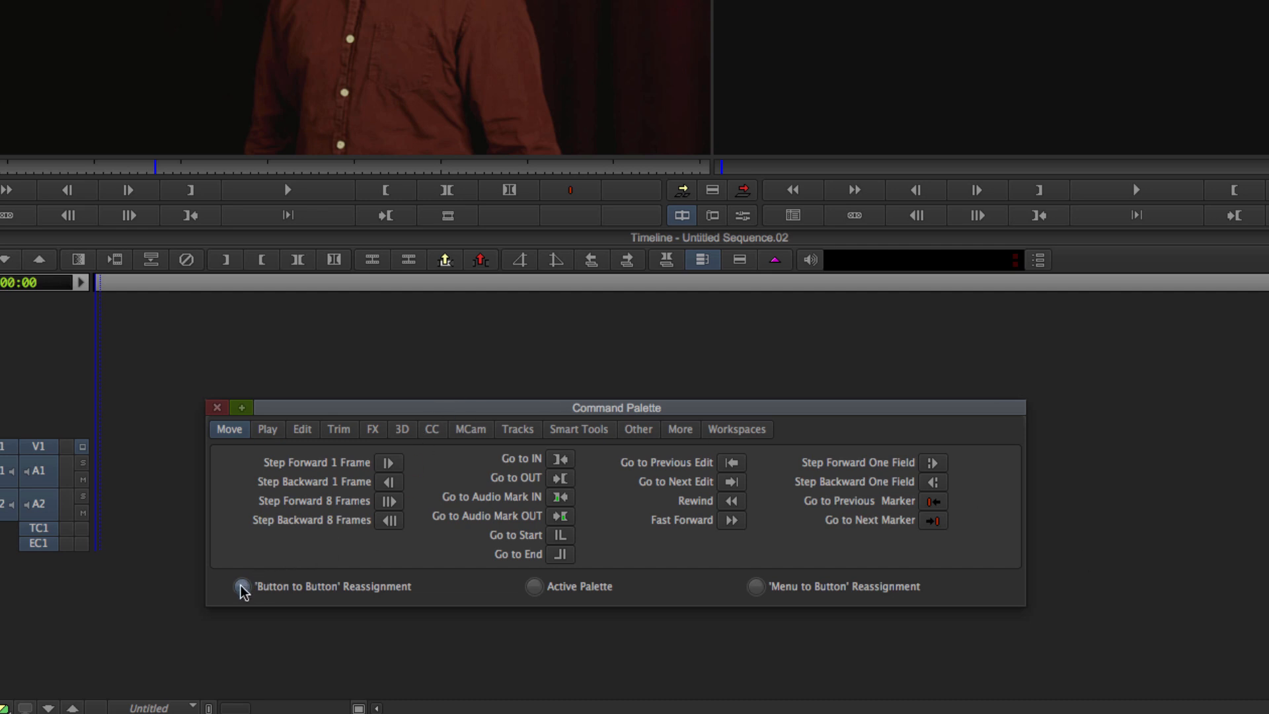
Step: Set the Command Palette to button reassignment and show its MCam multicam commands
left_click(240, 585)
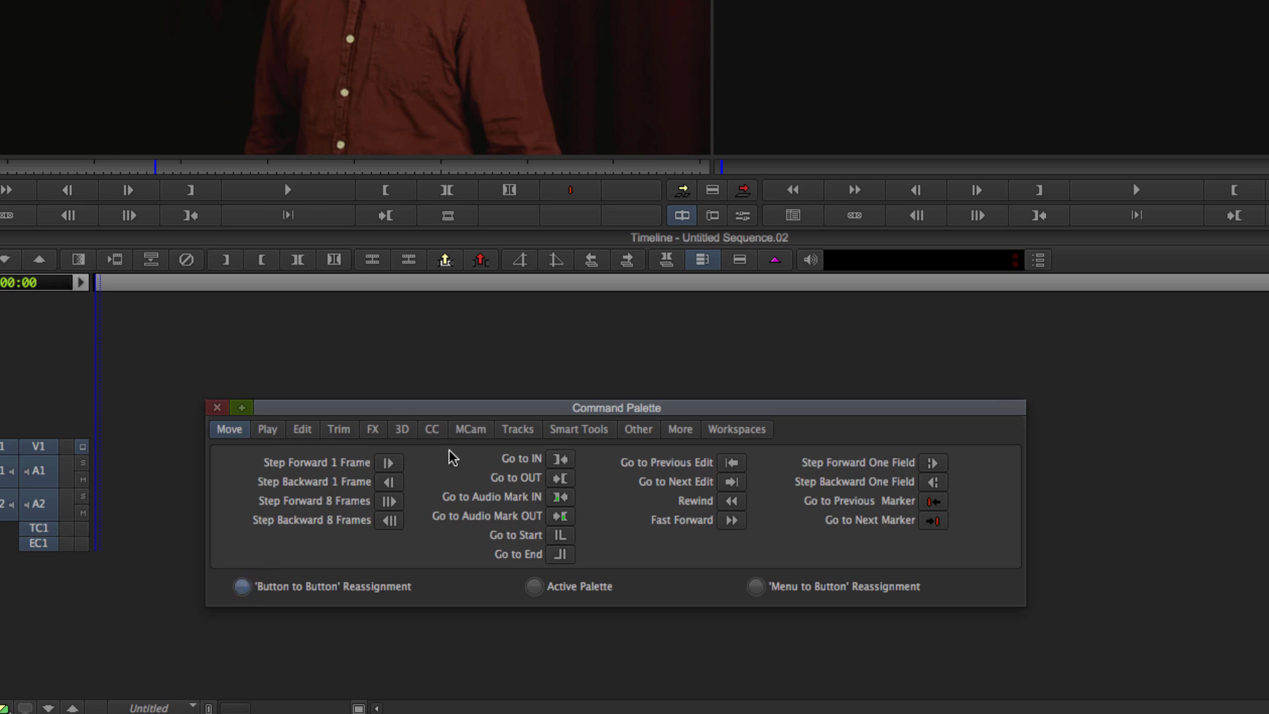
mouse_move(471, 436)
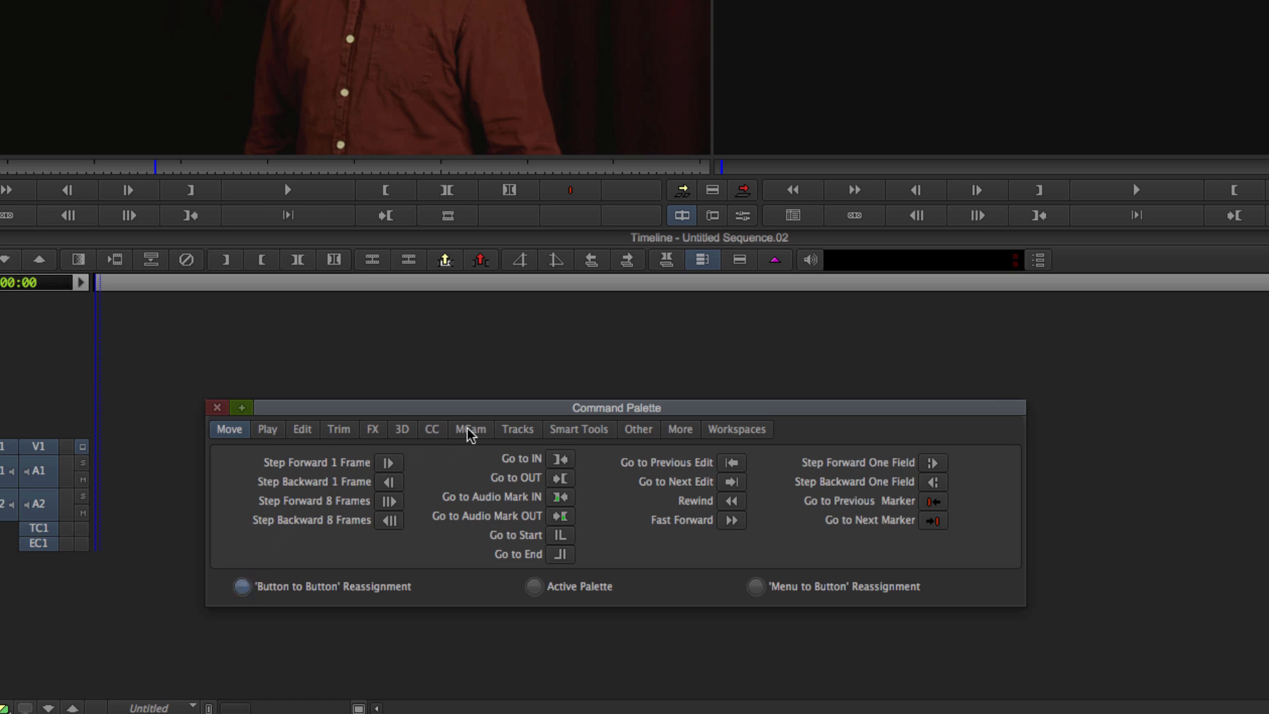
left_click(470, 429)
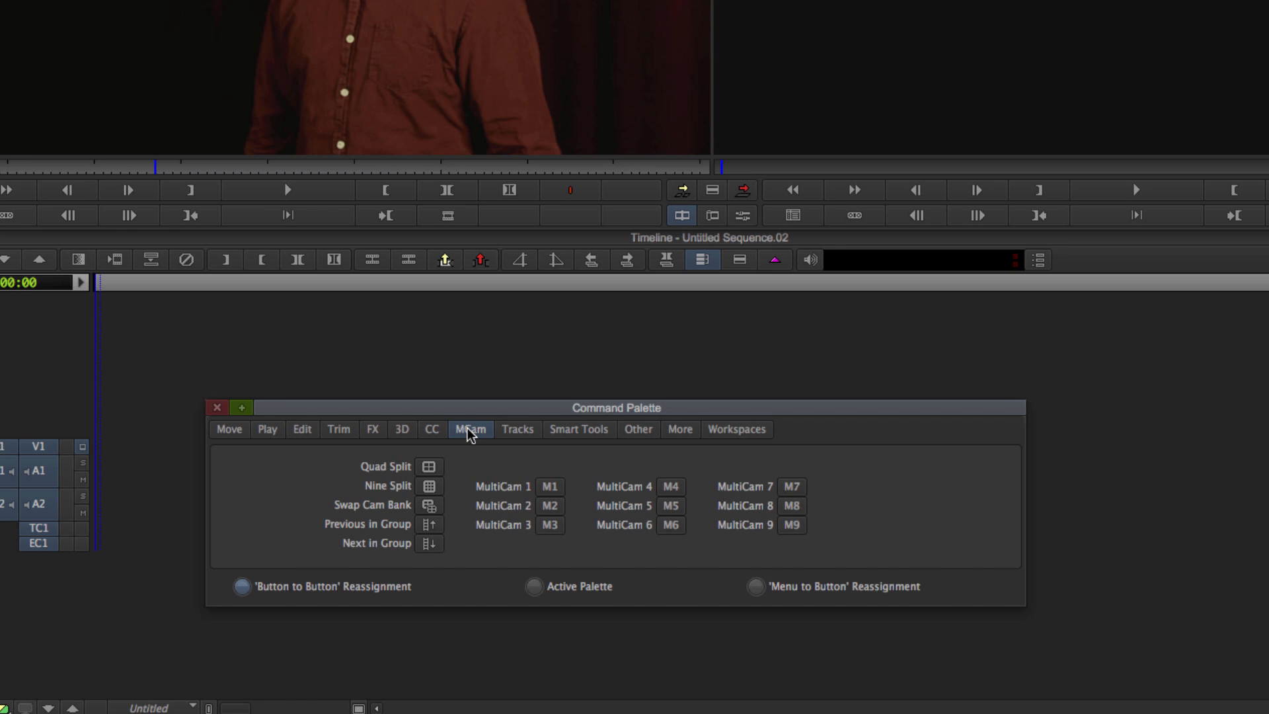
mouse_move(431, 468)
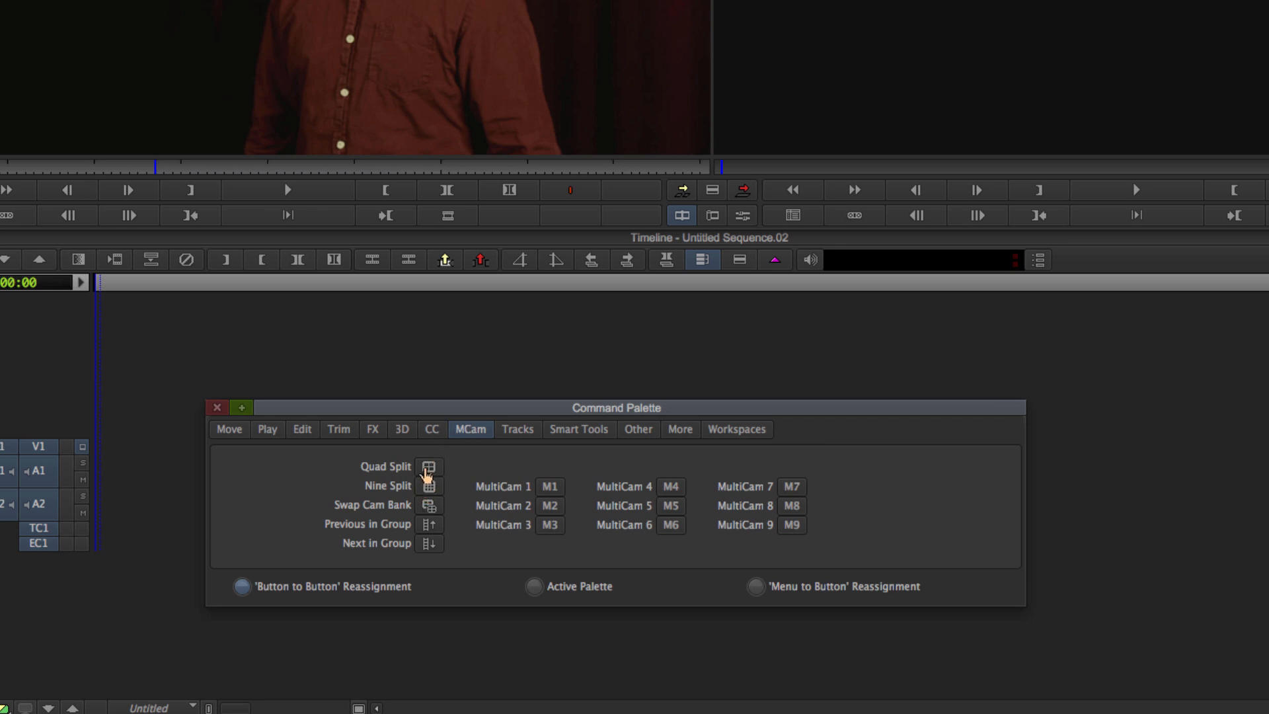
mouse_move(883, 532)
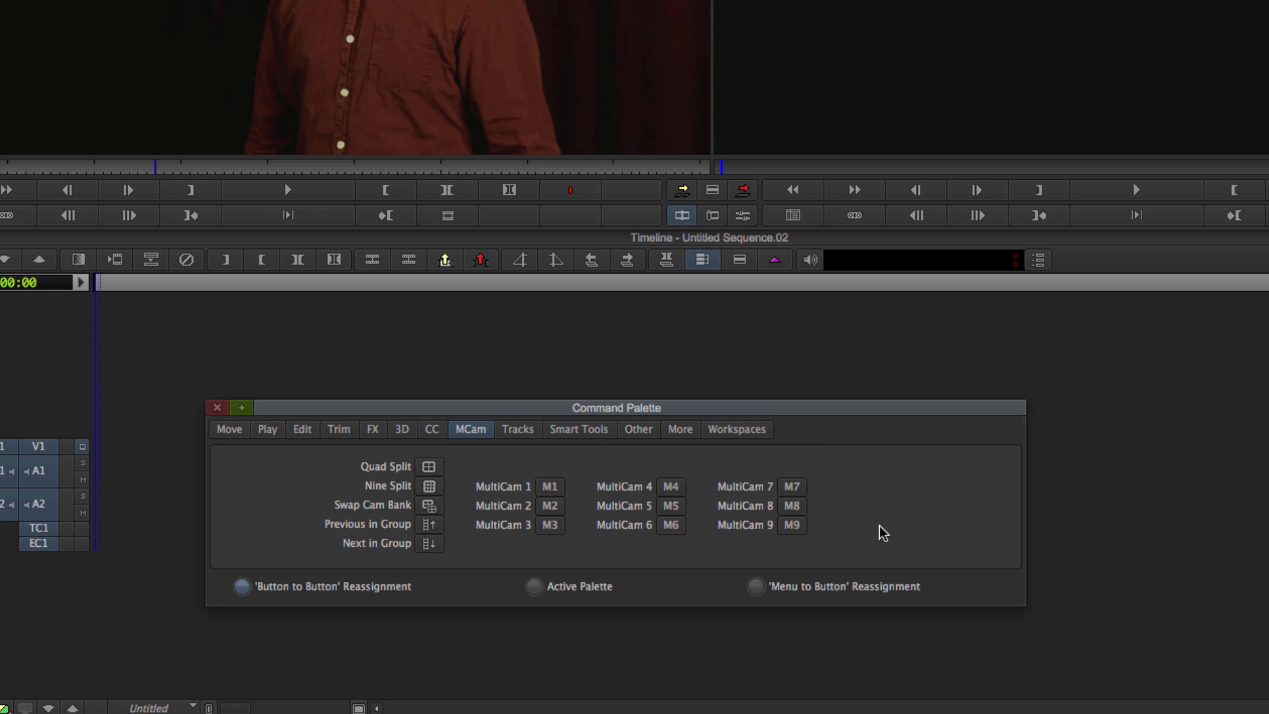
mouse_move(654, 558)
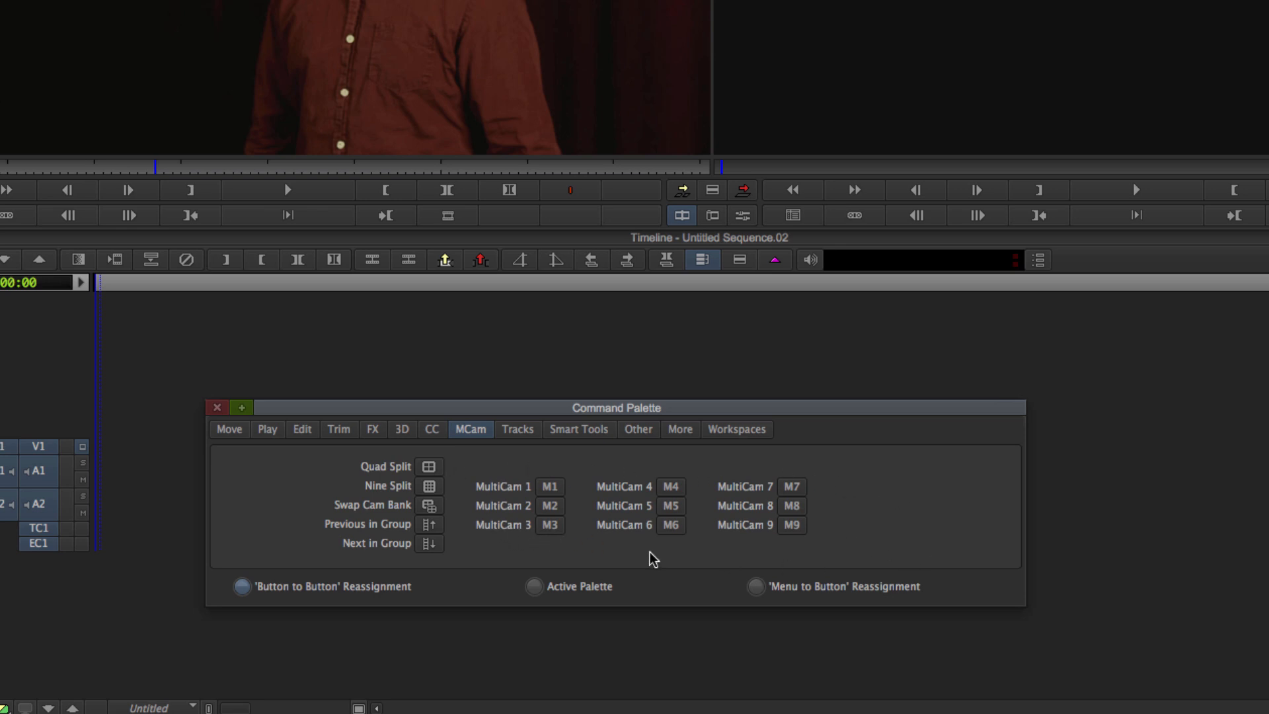
mouse_move(486, 489)
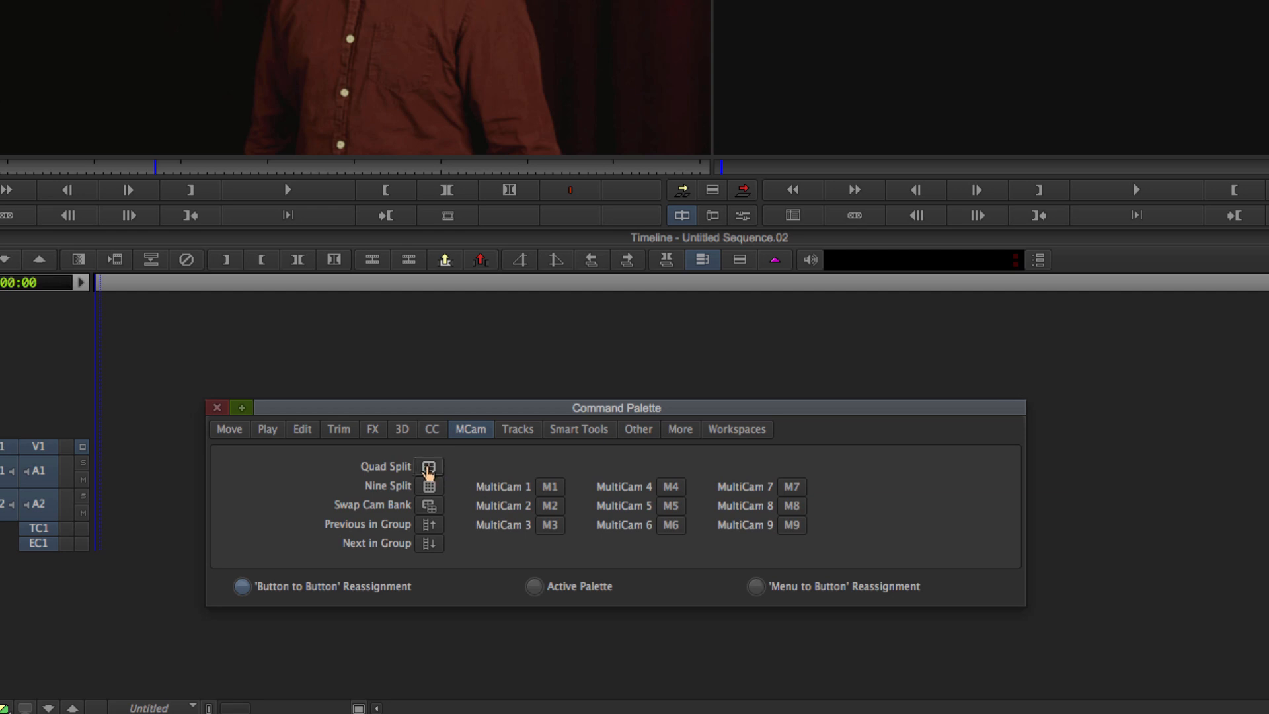
mouse_move(622, 216)
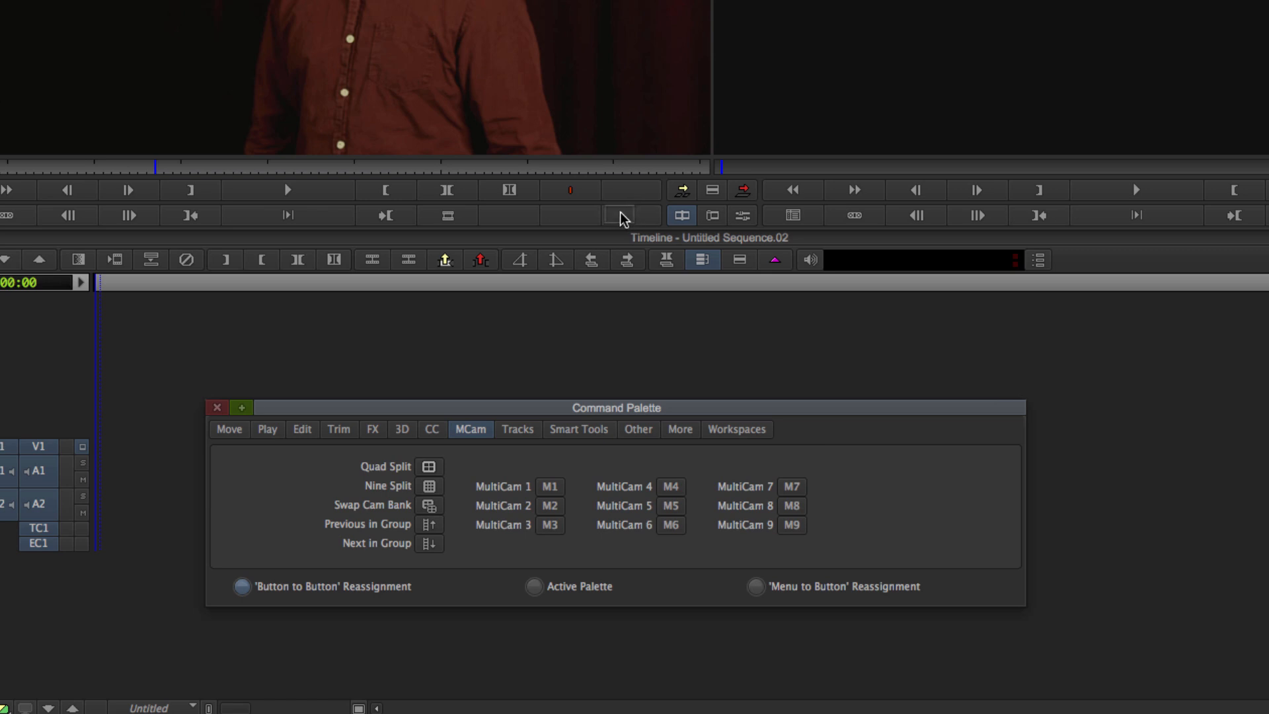
mouse_move(629, 216)
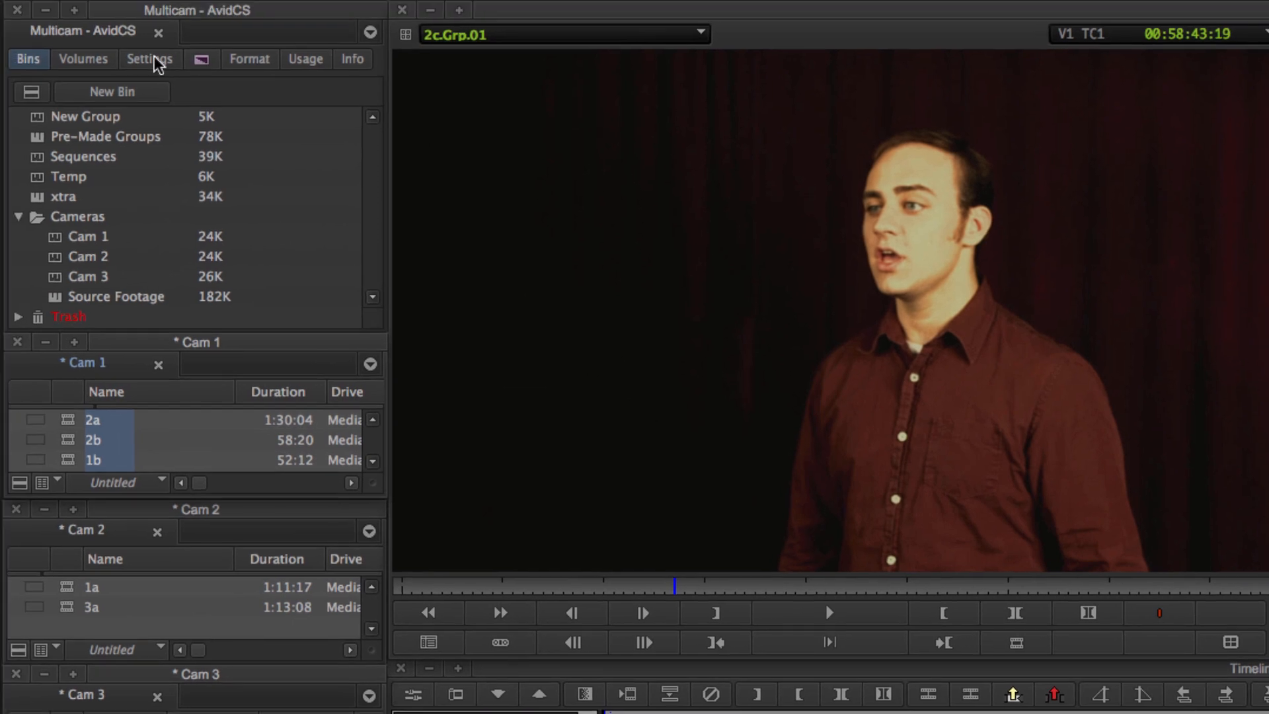
Step: Open the Keyboard settings from the Project window's Settings list for MultiCam key mapping
left_click(149, 59)
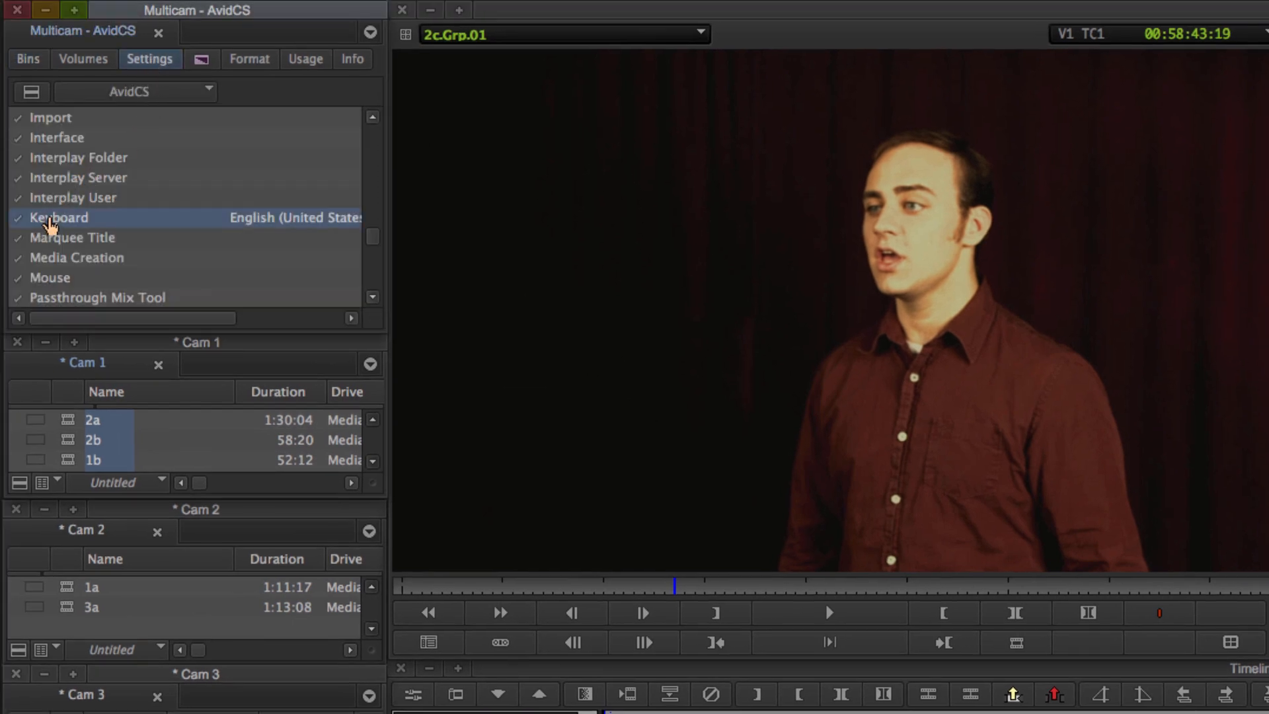
double_click(58, 217)
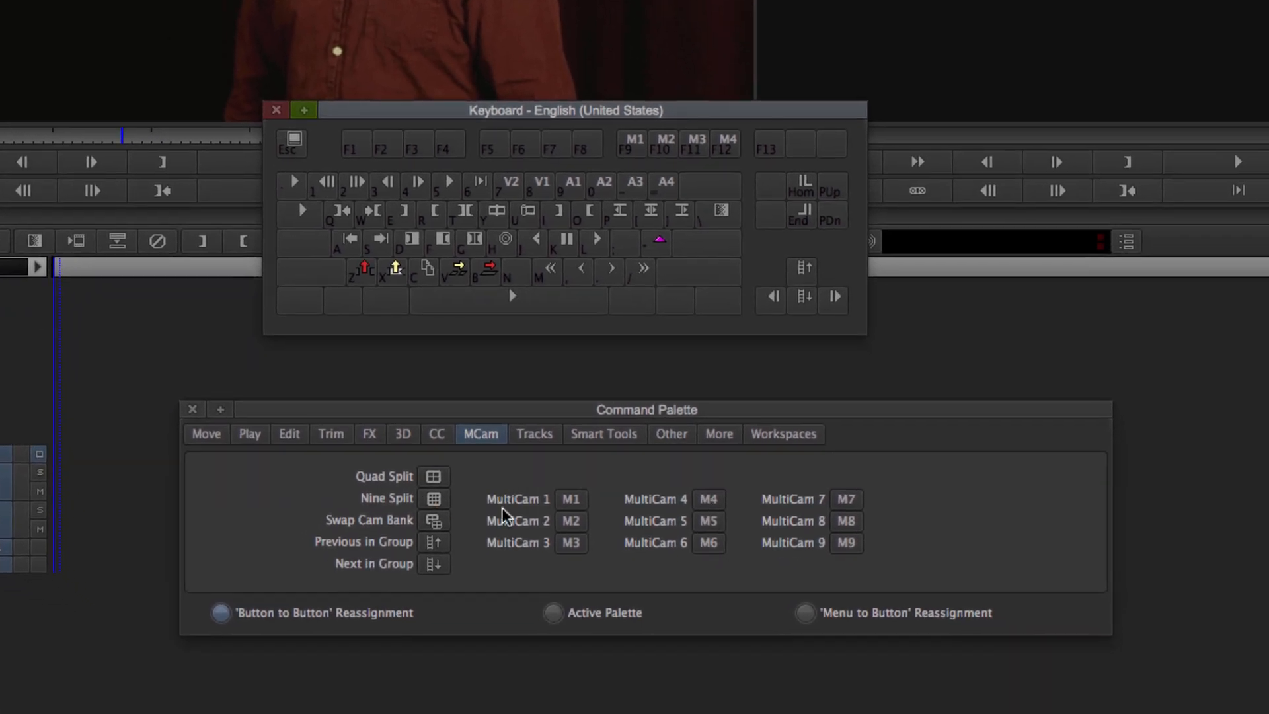
mouse_move(563, 481)
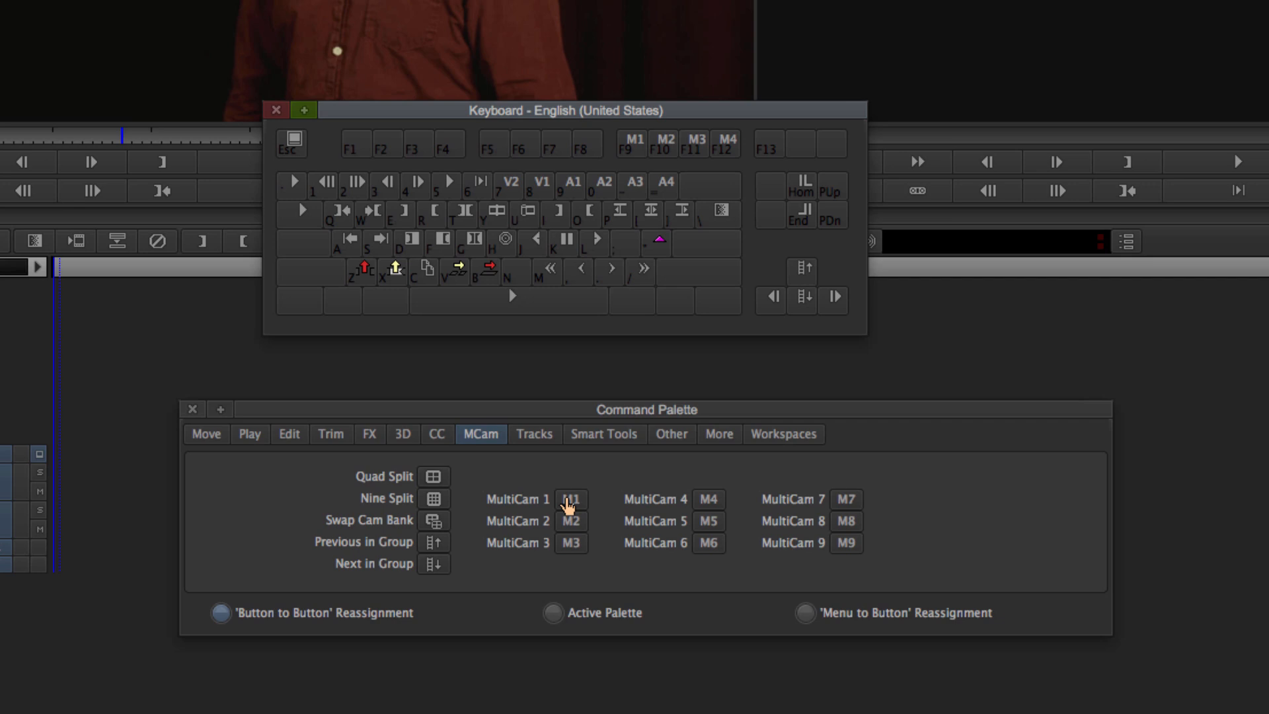
mouse_move(622, 280)
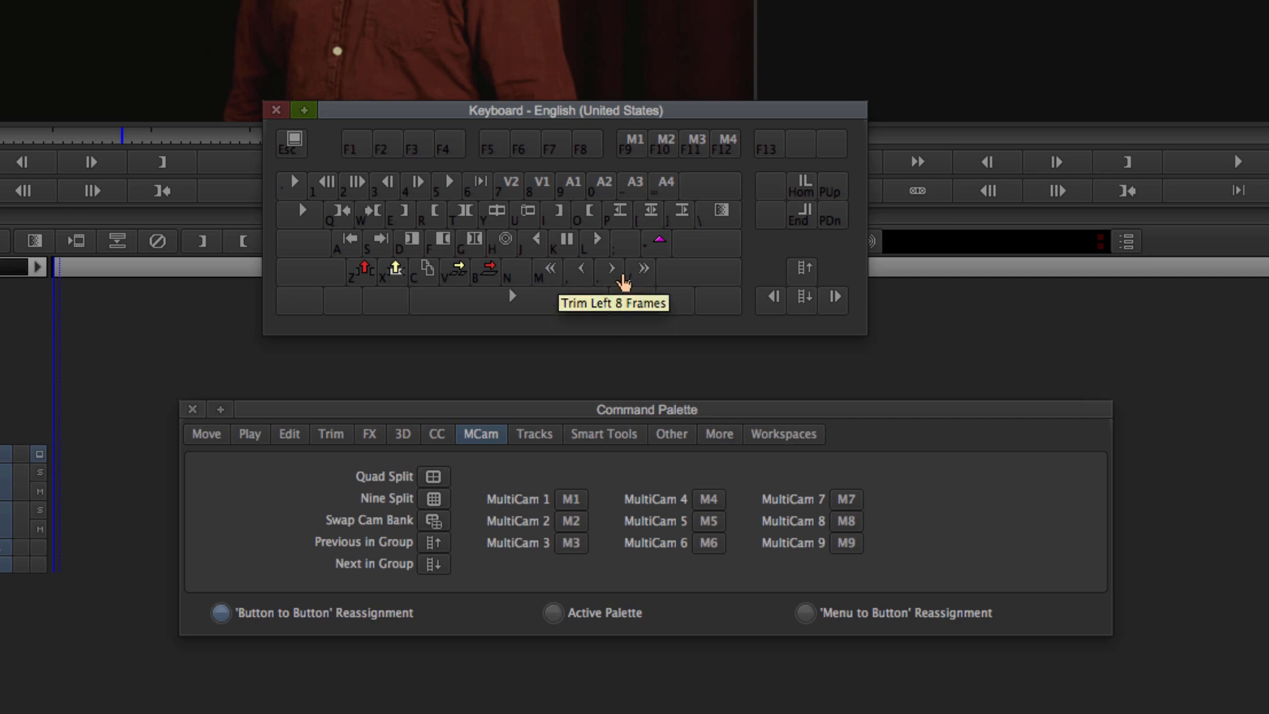
mouse_move(572, 508)
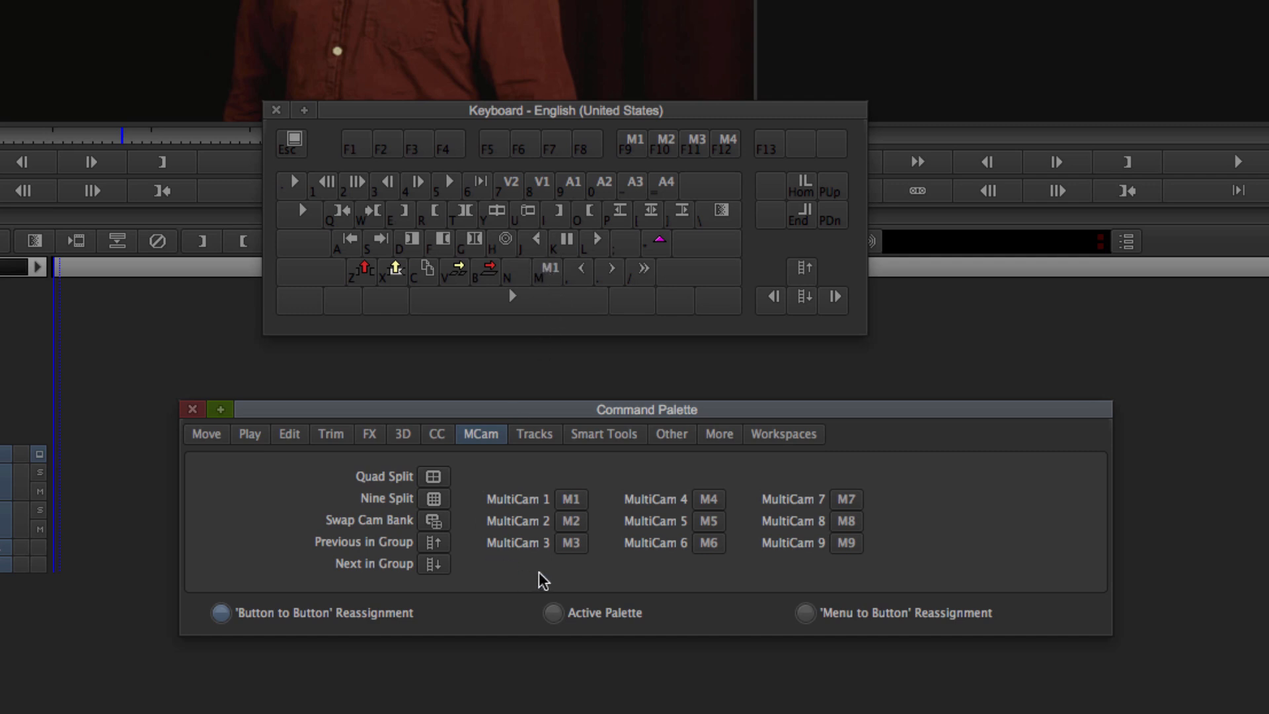
mouse_move(580, 270)
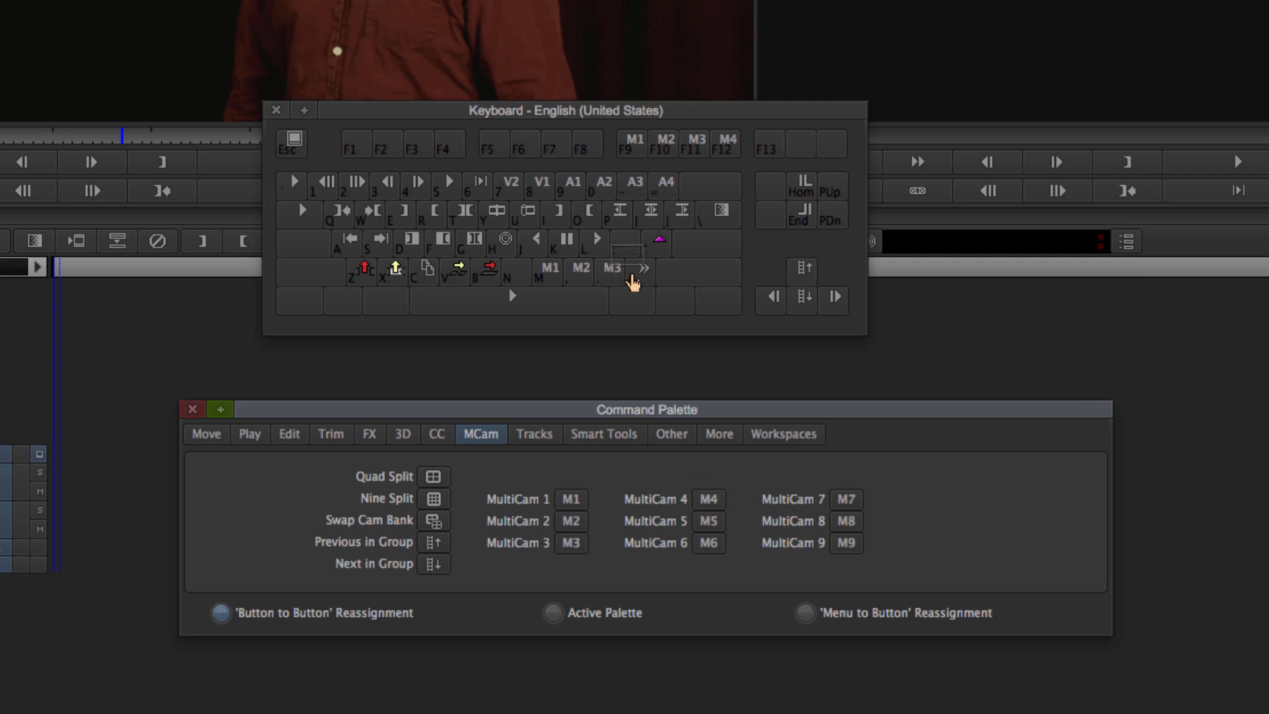
mouse_move(643, 269)
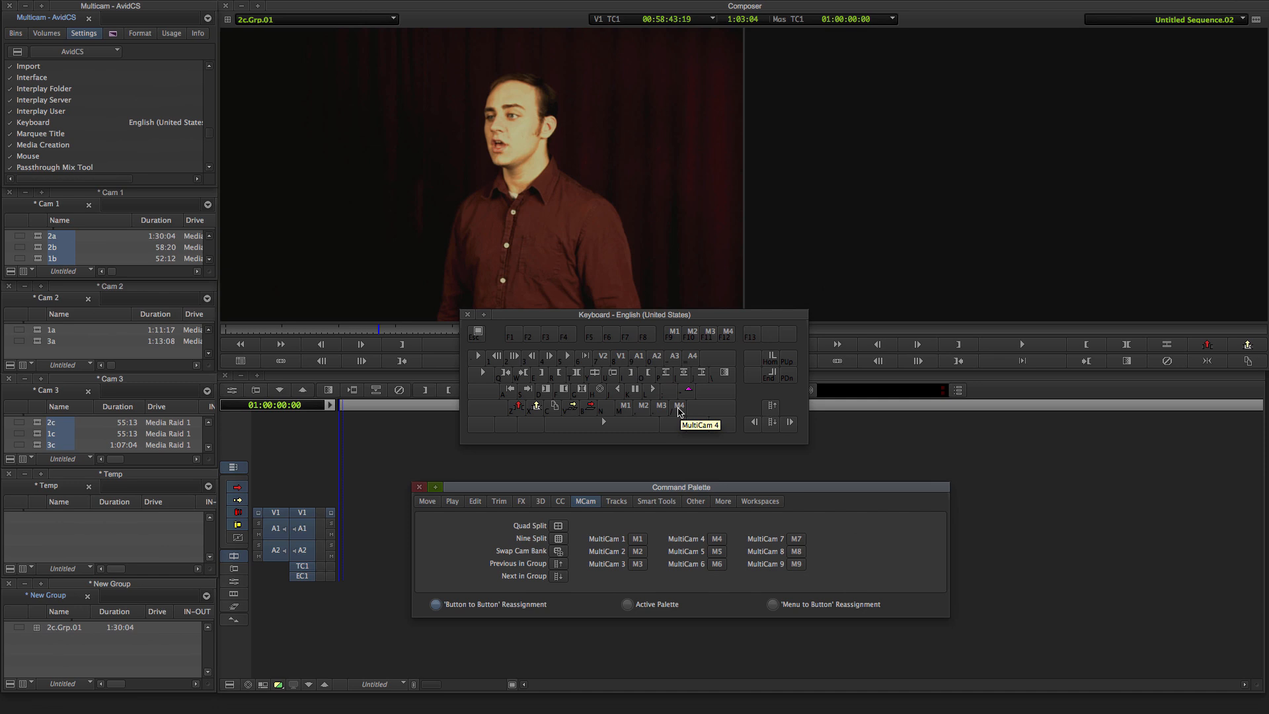
Step: Close the keyboard settings and cue a later point in group clip 2c.Grp.01 for quad-split viewing
left_click(467, 315)
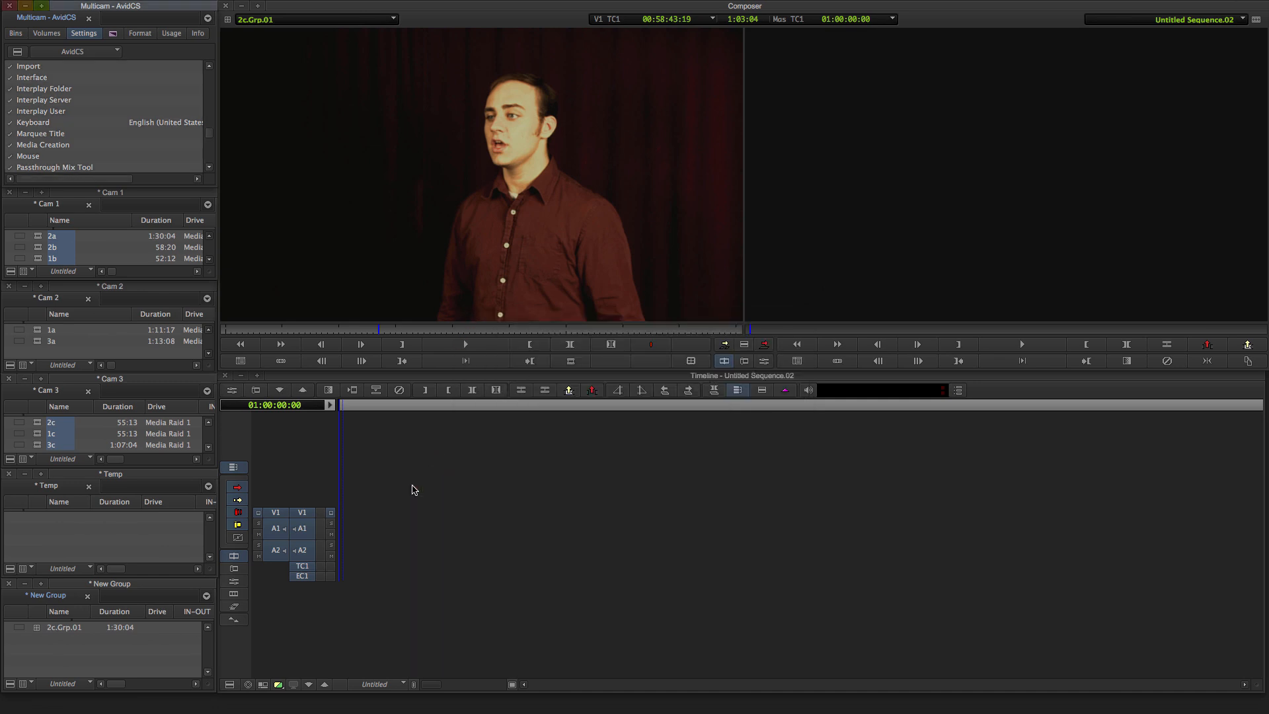
mouse_move(444, 546)
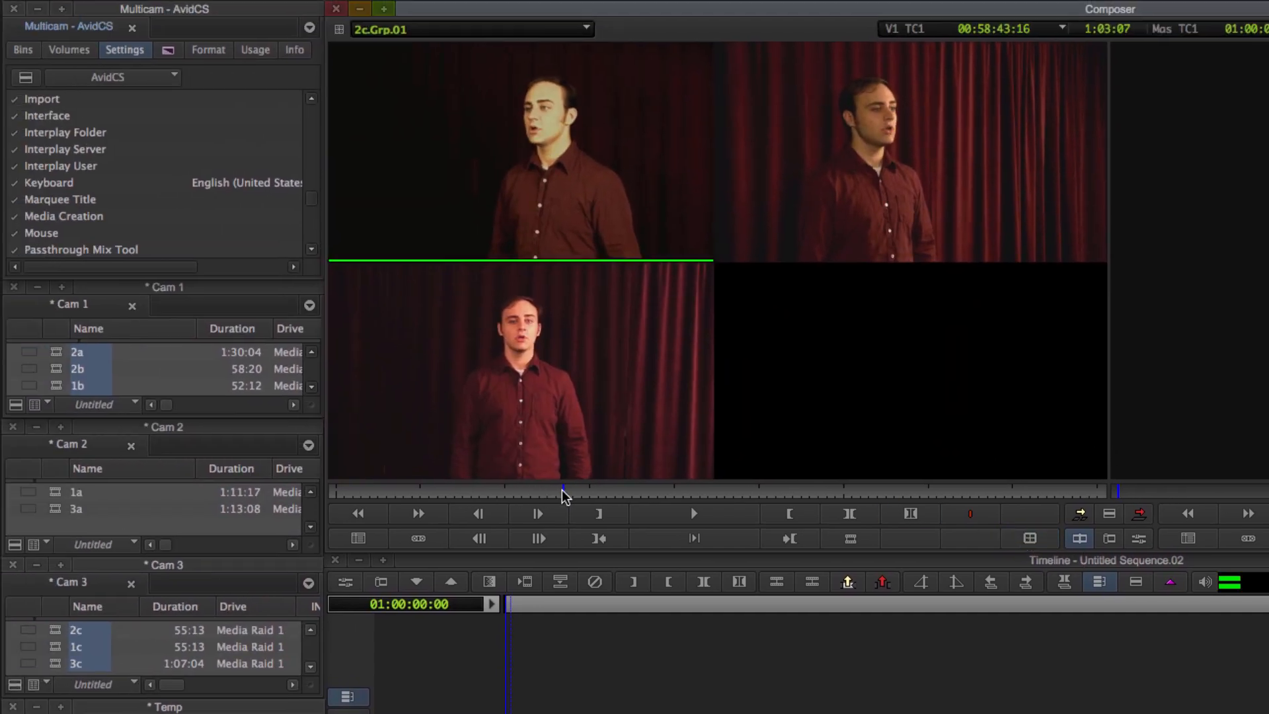
left_click(691, 513)
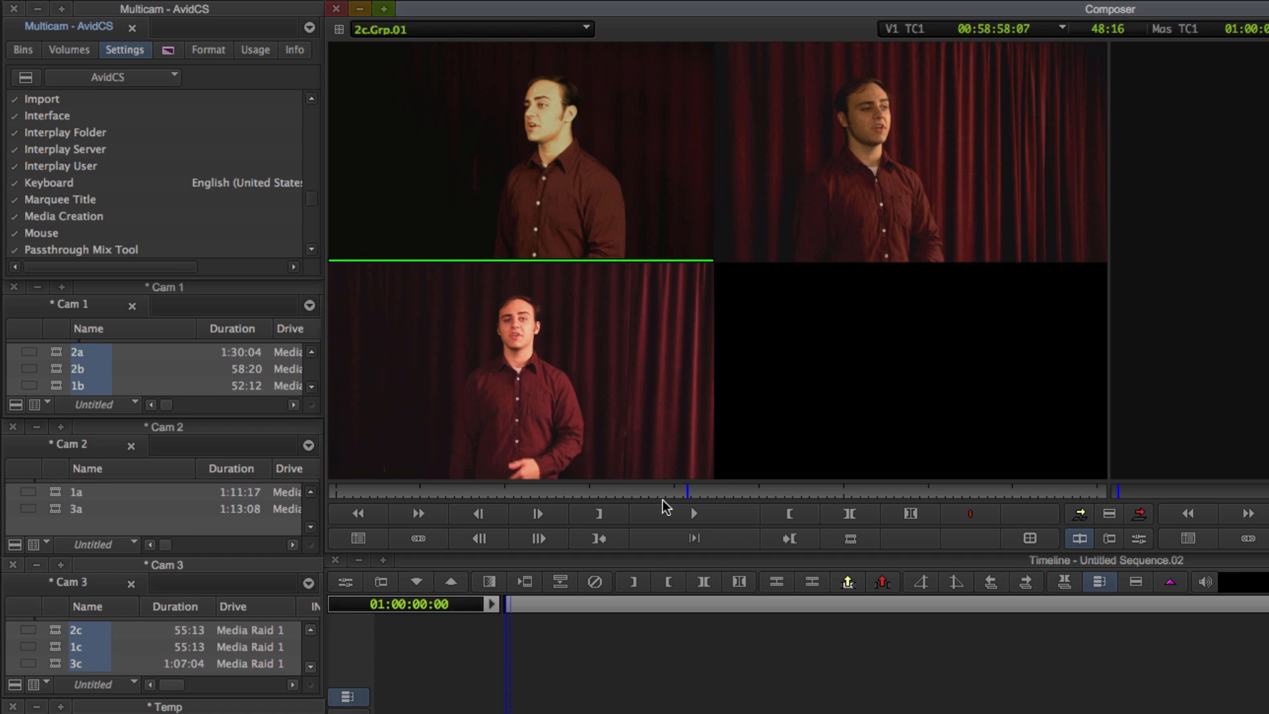
mouse_move(694, 513)
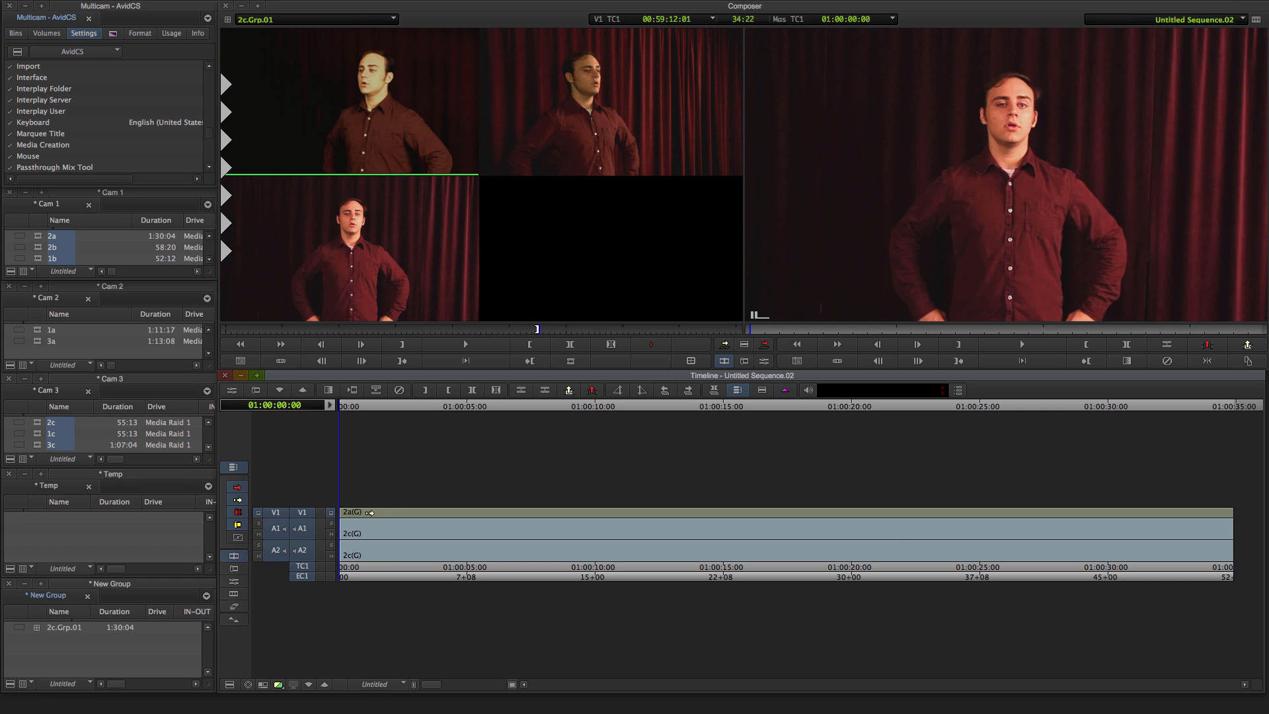
Step: Play the sequence cutting between angles, keeping angle 2b on the checked shot
left_click(1021, 344)
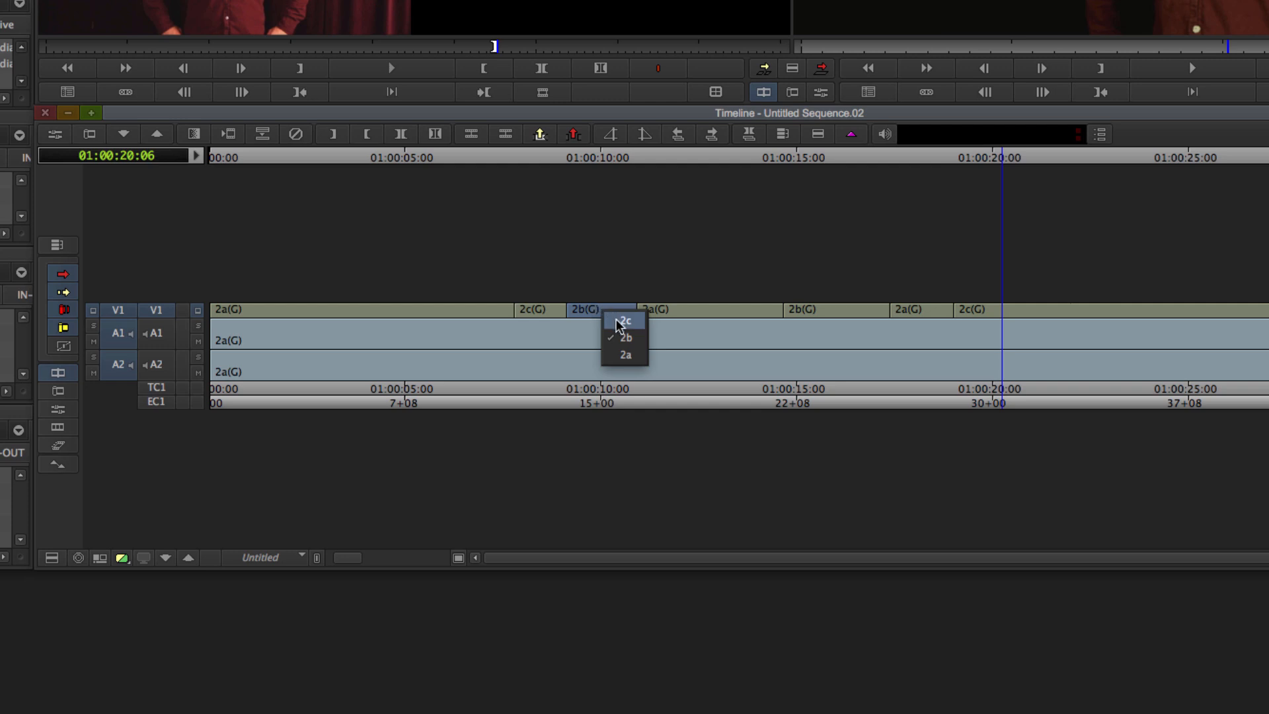
left_click(627, 339)
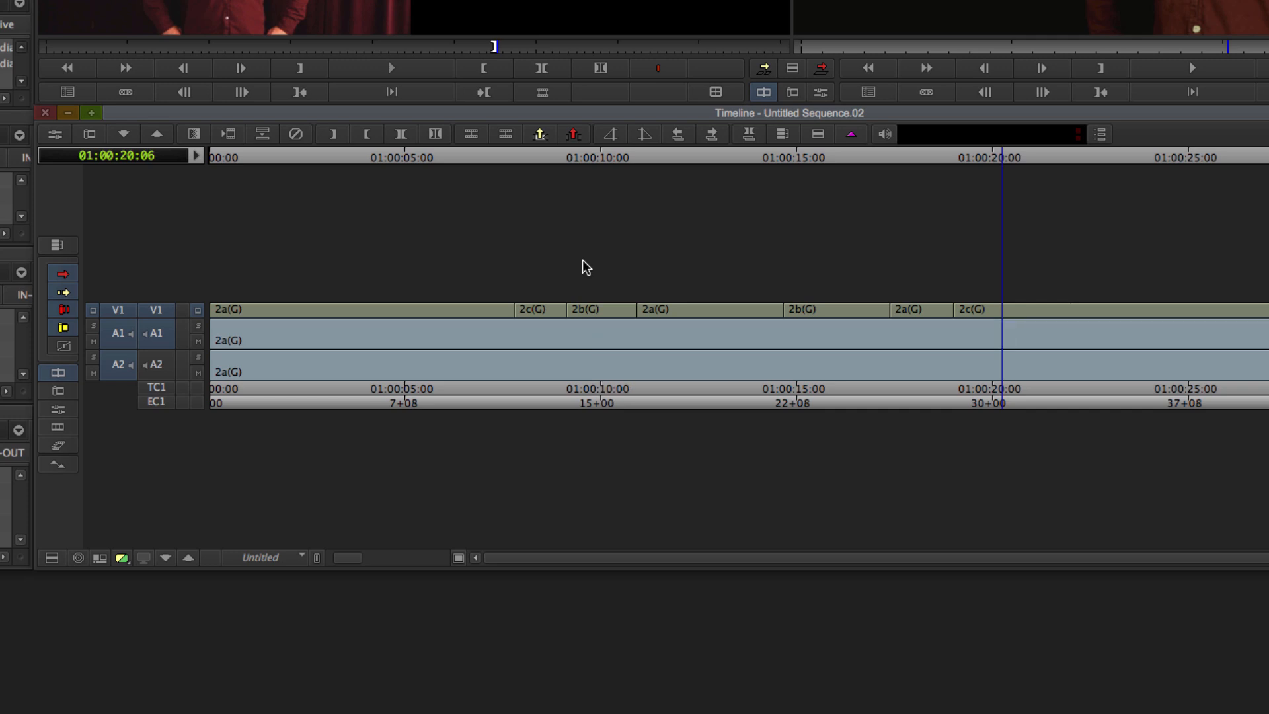
mouse_move(579, 263)
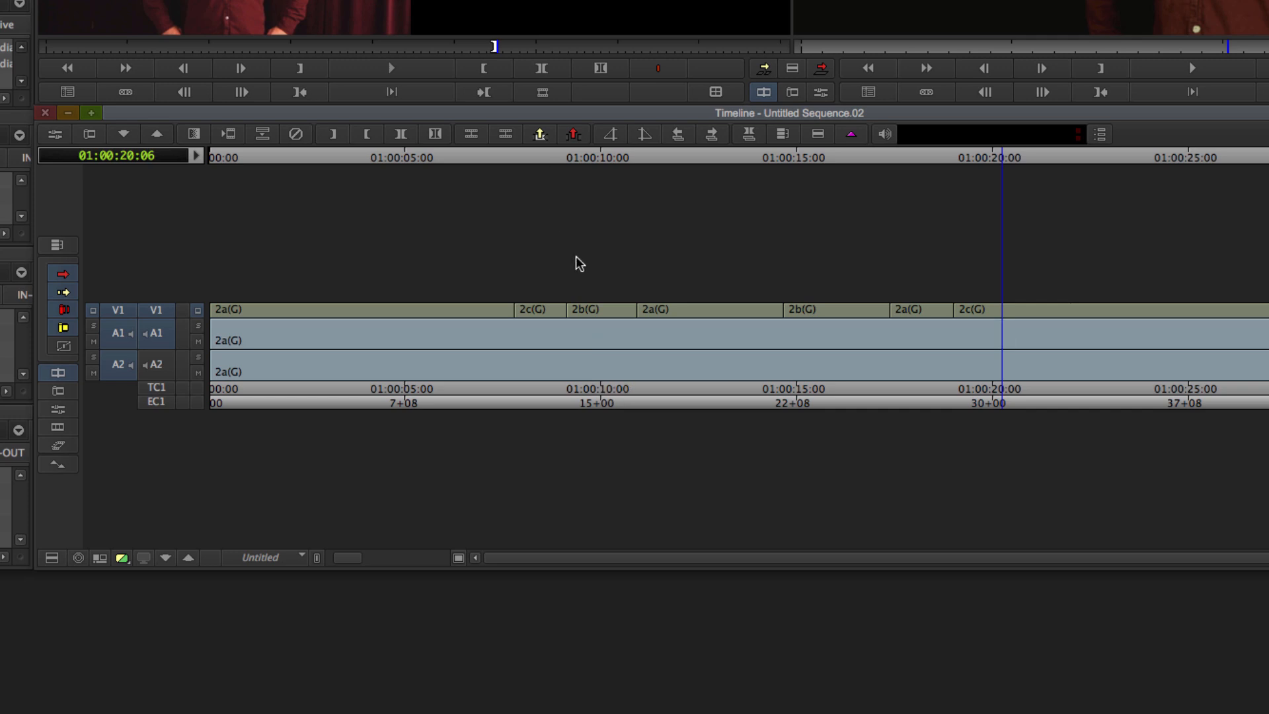